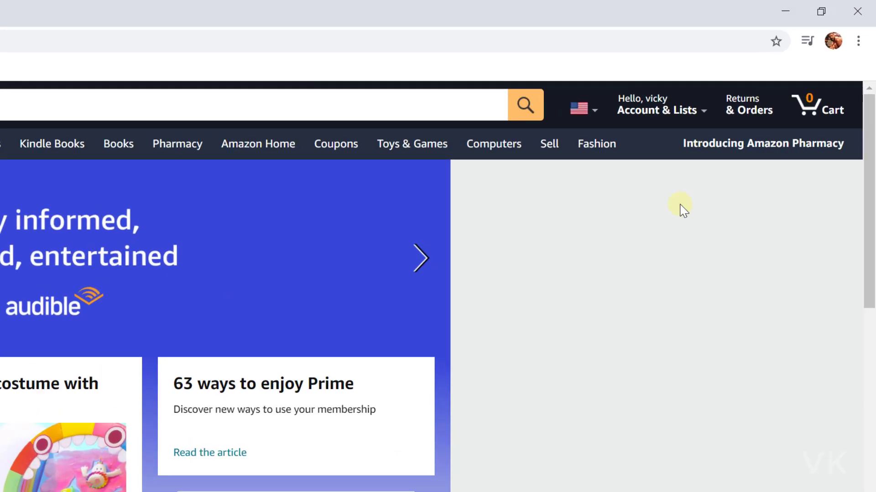
Bring up the Account & Lists menu showing account options and the Prime membership entry.
left_click(660, 104)
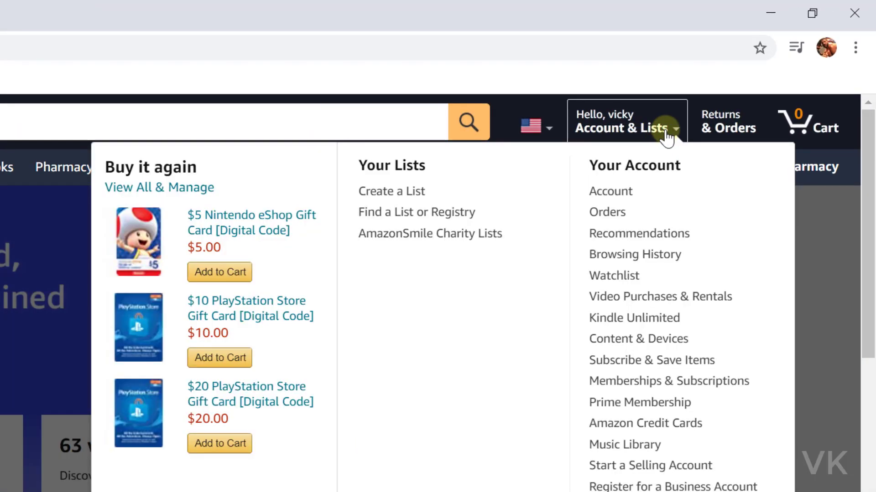
mouse_move(639, 402)
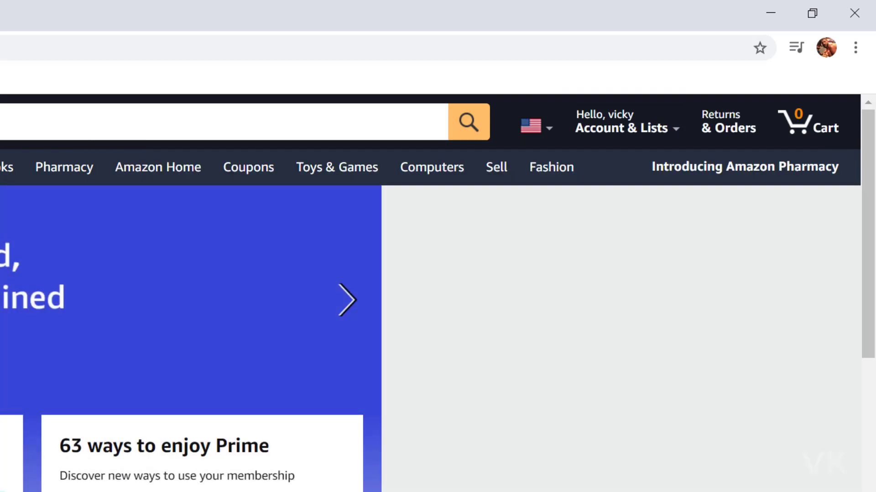
left_click(626, 121)
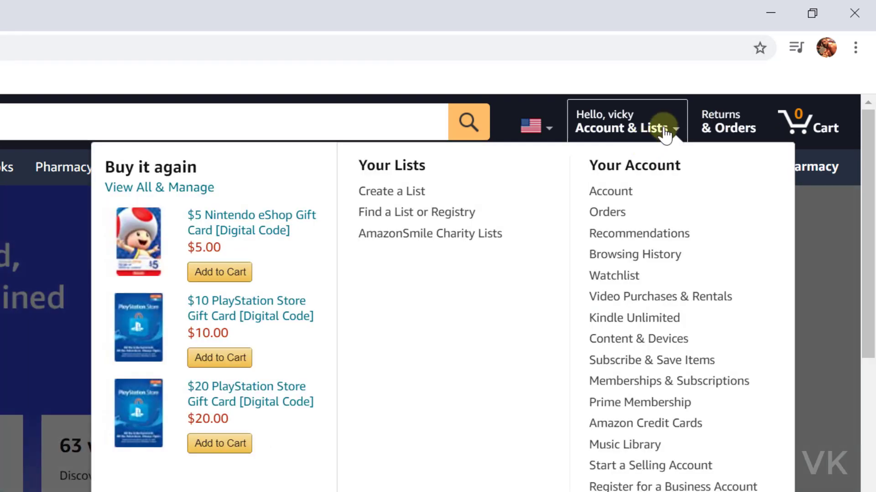
mouse_move(639, 403)
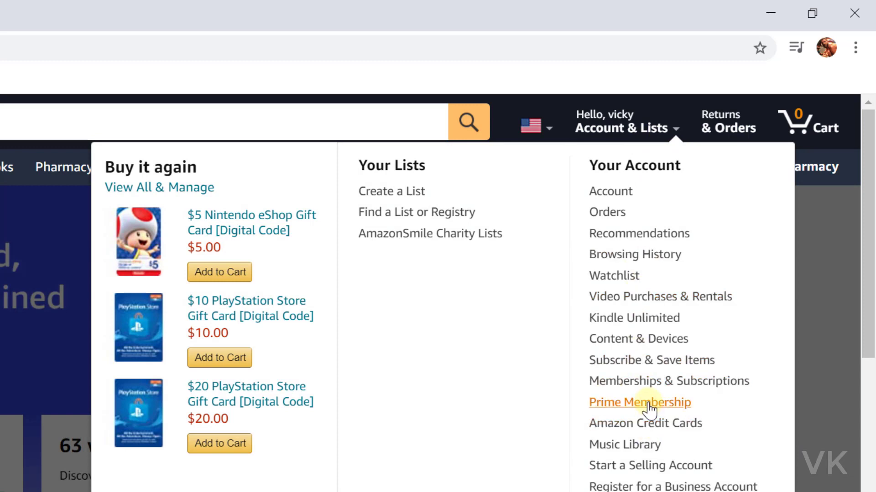
mouse_move(655, 410)
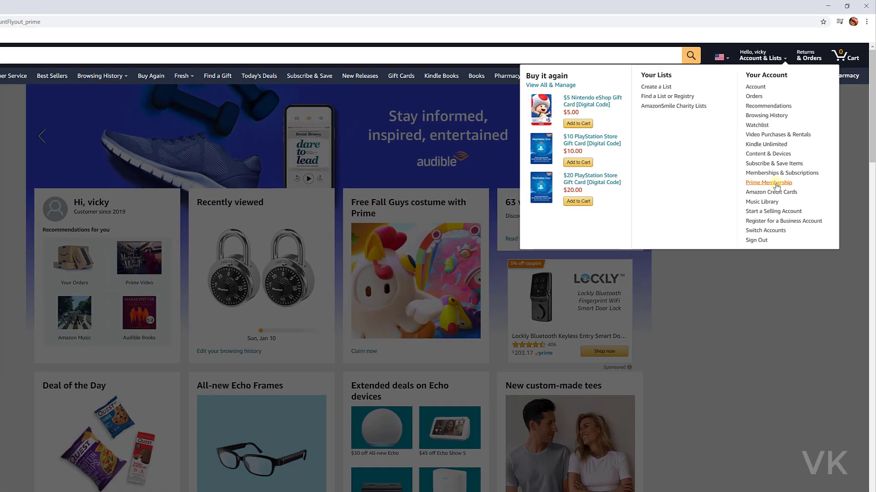
Go to the Prime Membership page and show its 'Update, cancel and more' management options.
left_click(768, 183)
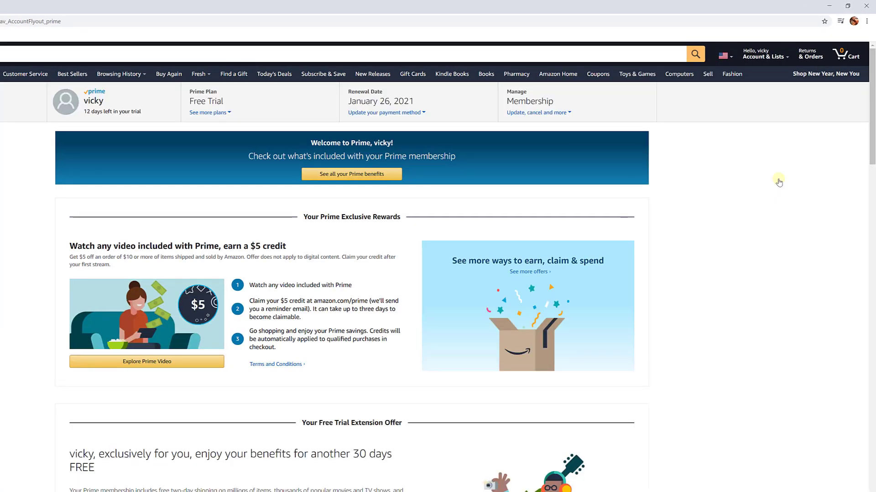
mouse_move(710, 133)
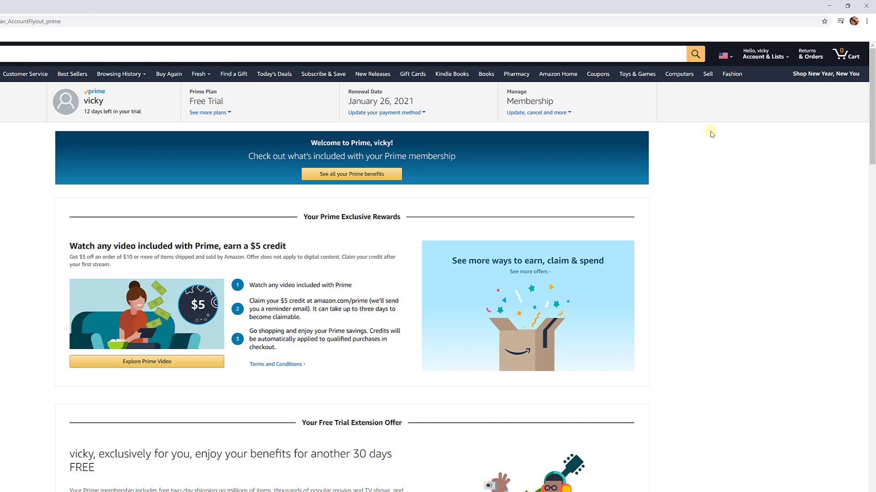
mouse_move(738, 117)
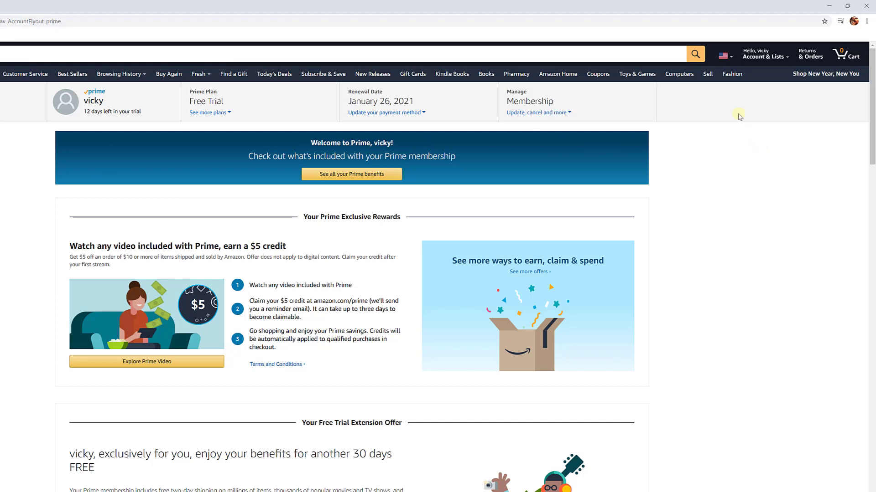
mouse_move(208, 112)
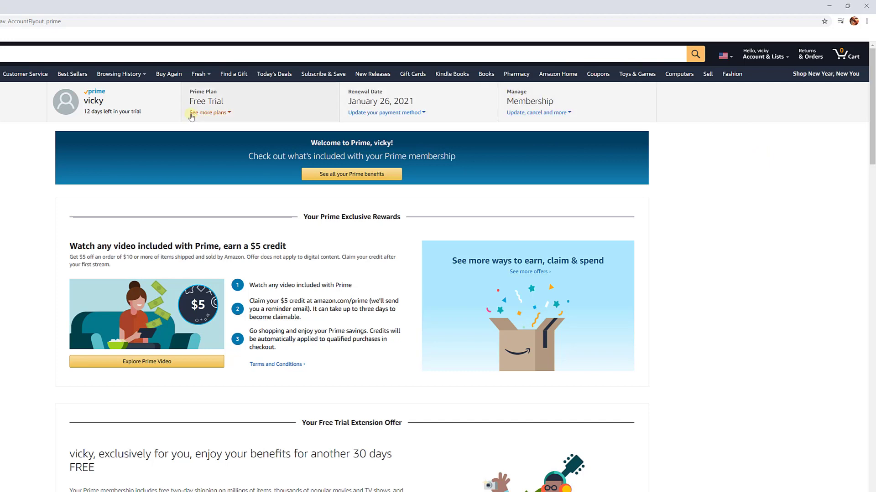
mouse_move(532, 128)
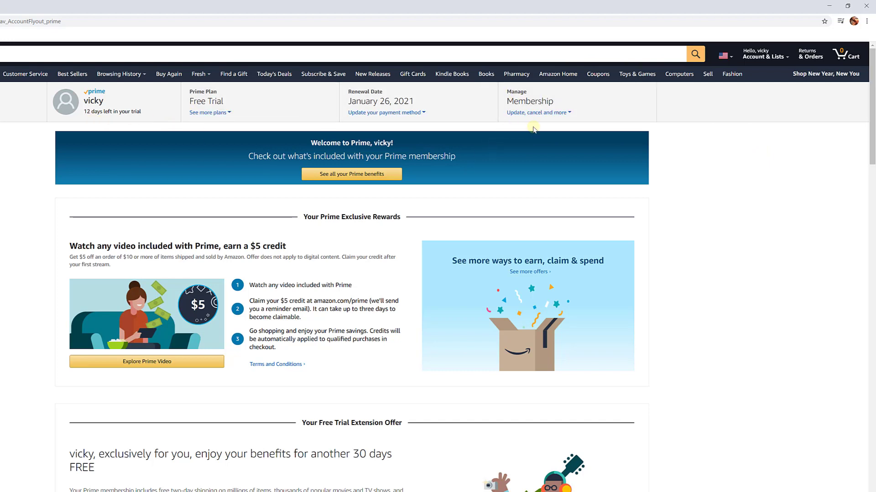
left_click(537, 112)
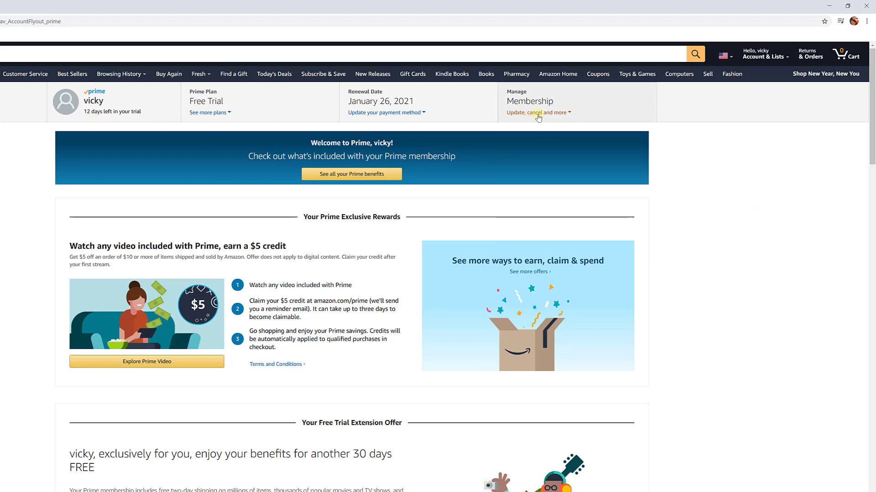
left_click(537, 112)
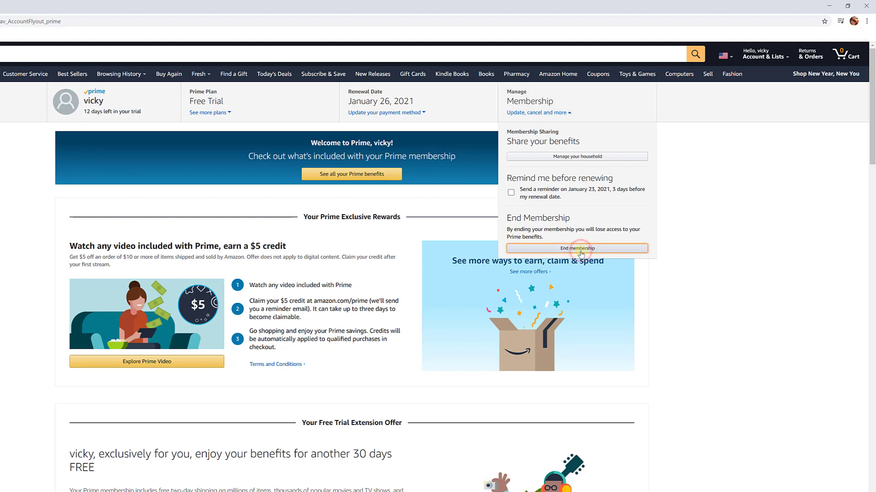
Choose End membership and confirm with 'Cancel My Benefits' on the confirmation page.
left_click(576, 248)
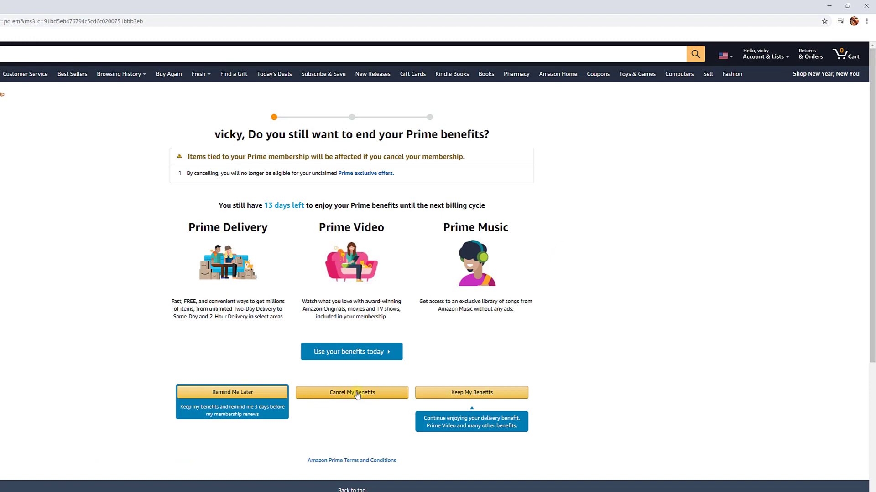
left_click(351, 393)
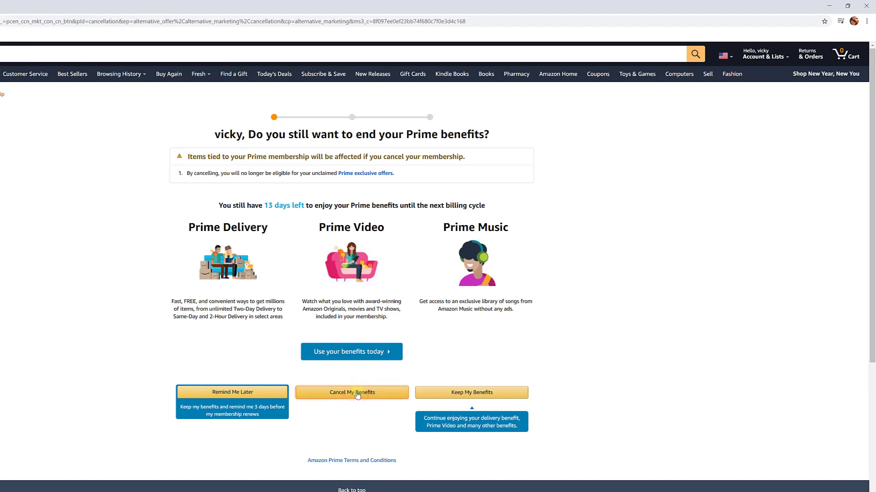
left_click(351, 393)
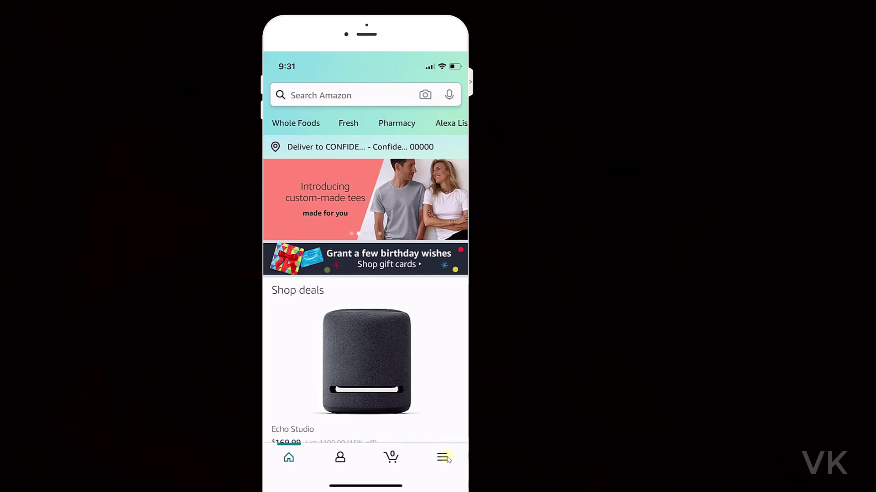
From the app's menu, open Your Account and scroll to the Manage Prime Membership entry.
left_click(445, 457)
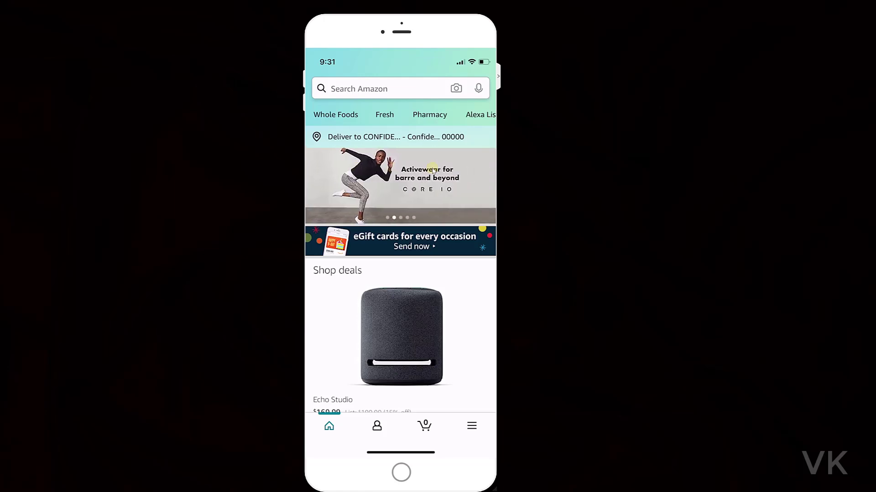
left_click(472, 426)
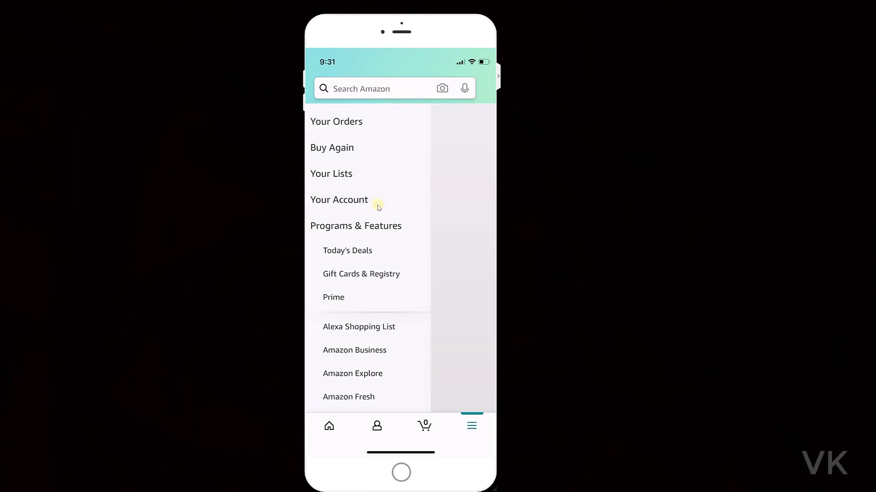
left_click(339, 200)
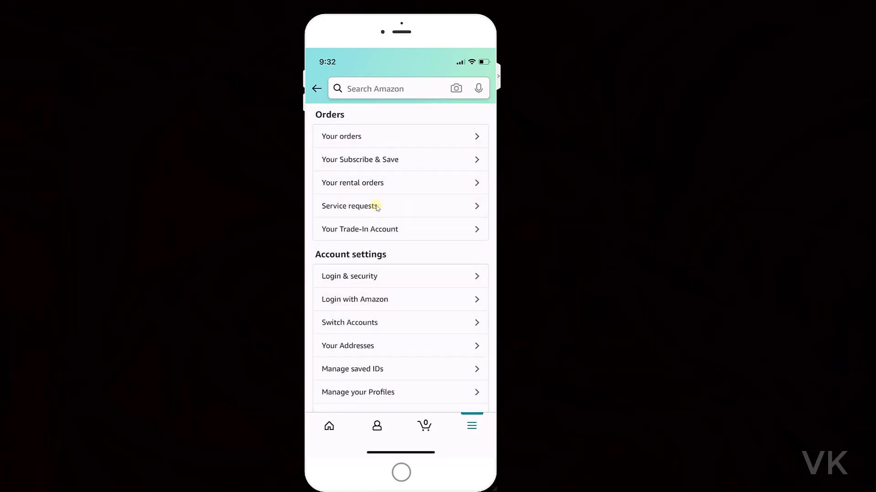
scroll("down", 3)
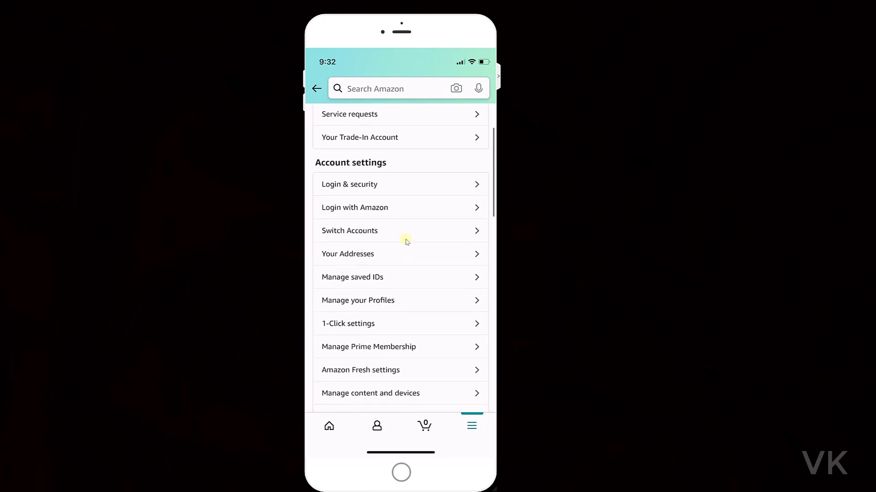
scroll("down", 3)
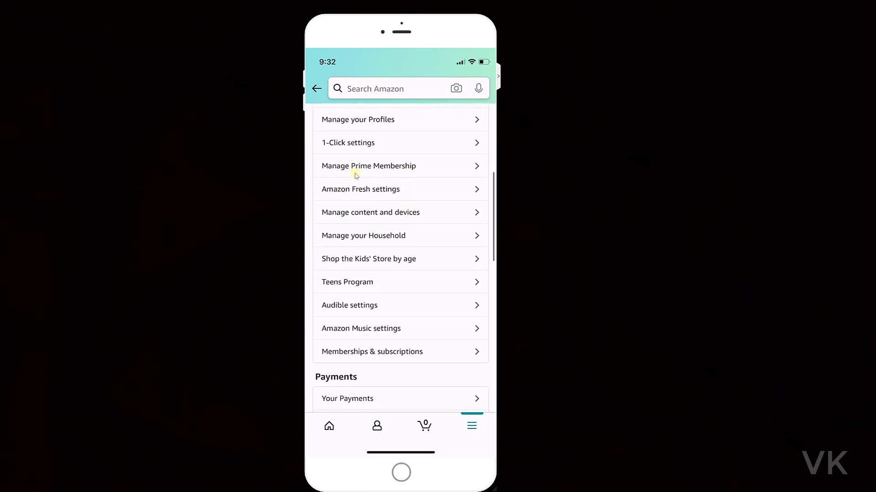
mouse_move(388, 171)
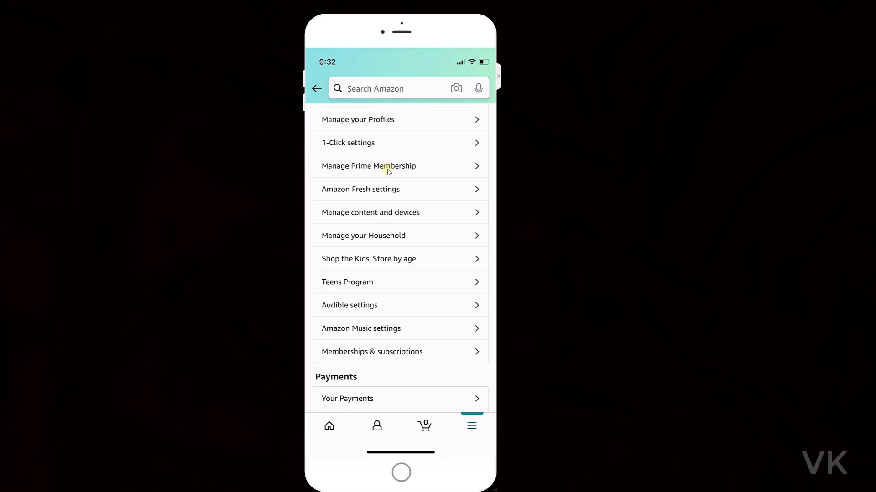
Open Manage membership, expand 'Update, cancel and more', and choose End Membership.
left_click(387, 166)
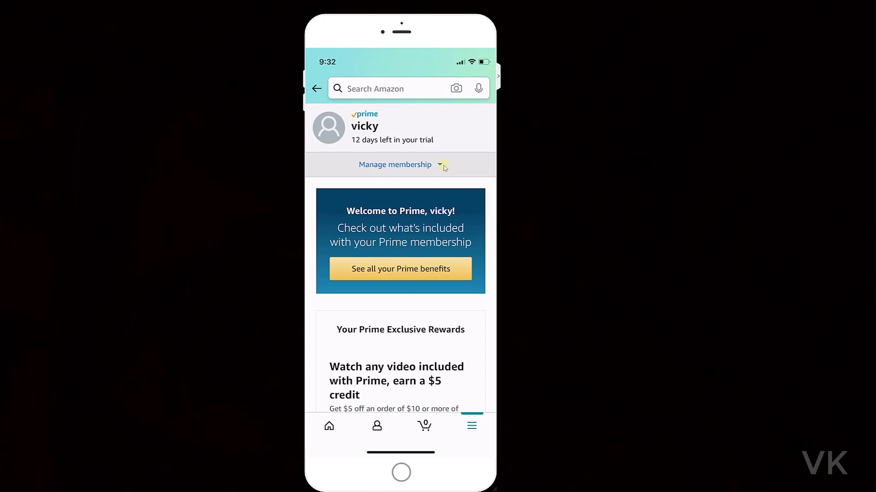
left_click(441, 165)
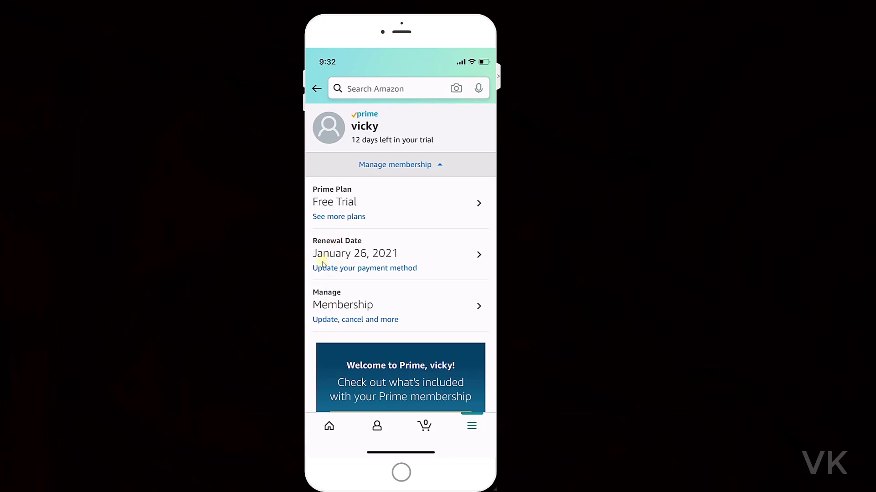
mouse_move(379, 308)
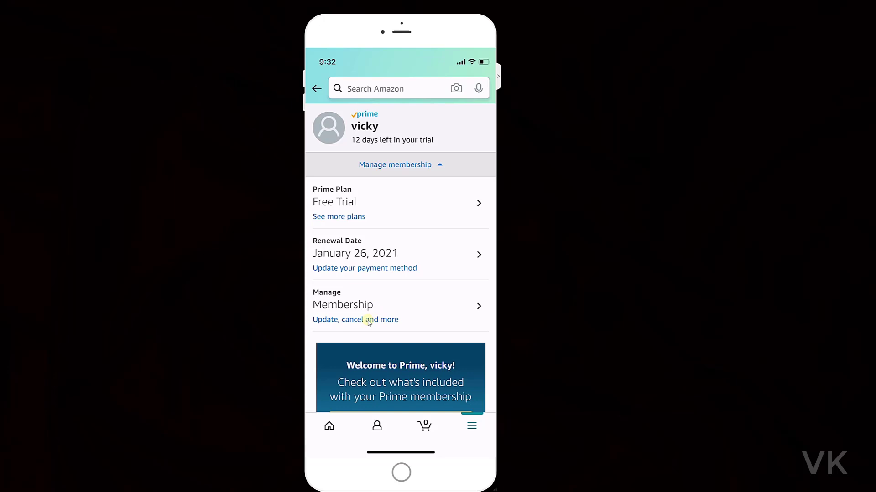
mouse_move(360, 326)
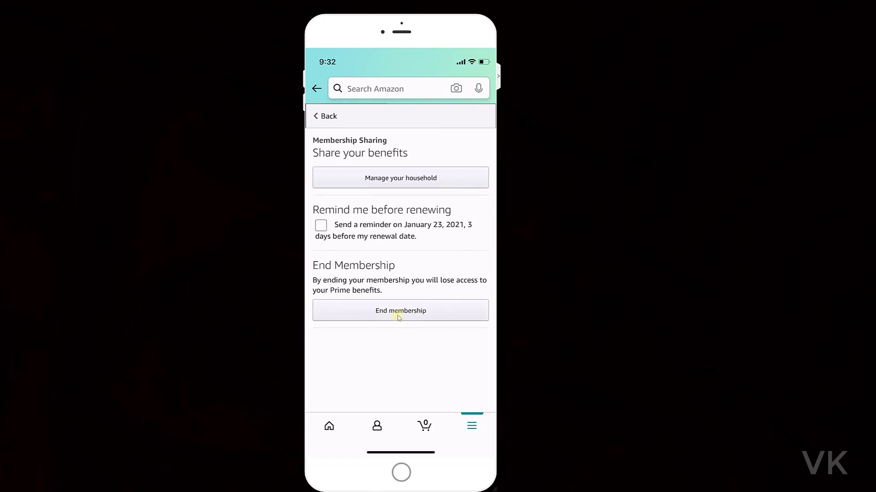
left_click(400, 310)
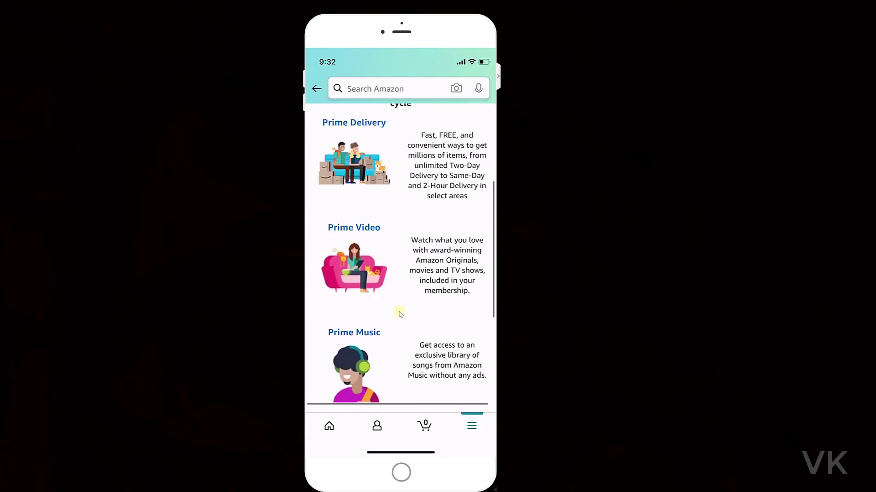
Choose Cancel My Benefits, reaching the free-trial extension offer with Continue to Cancel.
scroll("down", 3)
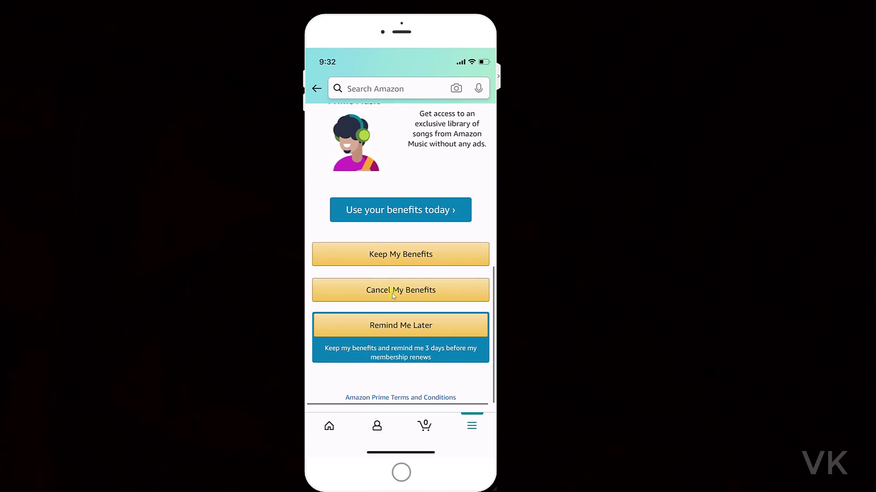
left_click(399, 290)
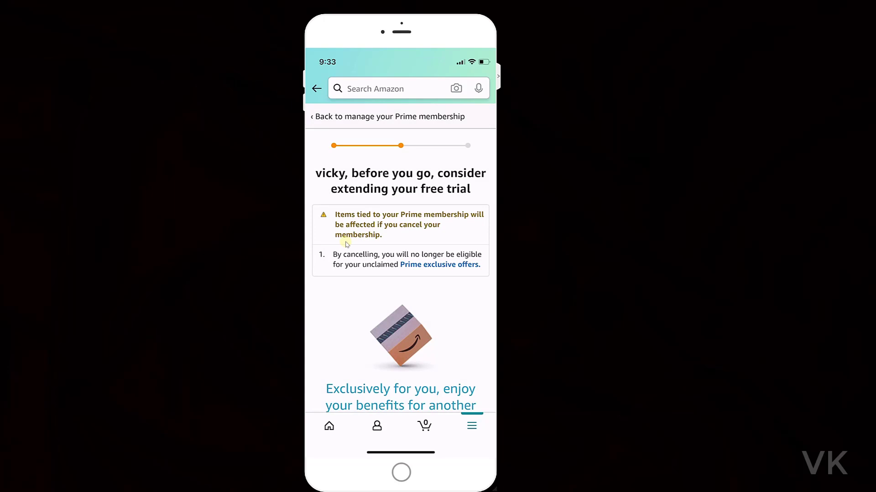
mouse_move(433, 238)
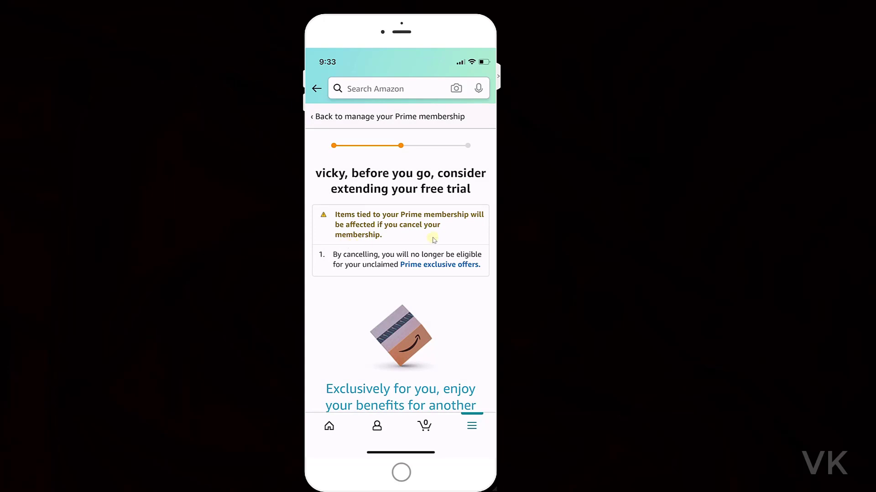
scroll("down", 3)
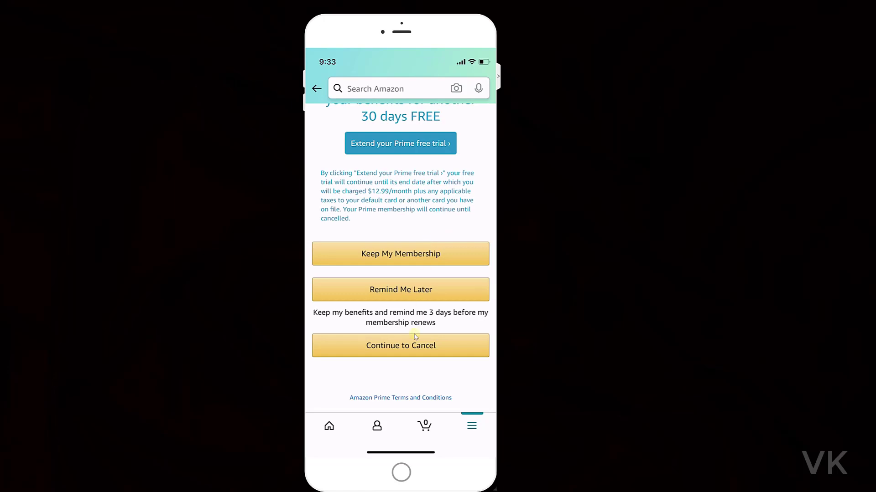
mouse_move(445, 352)
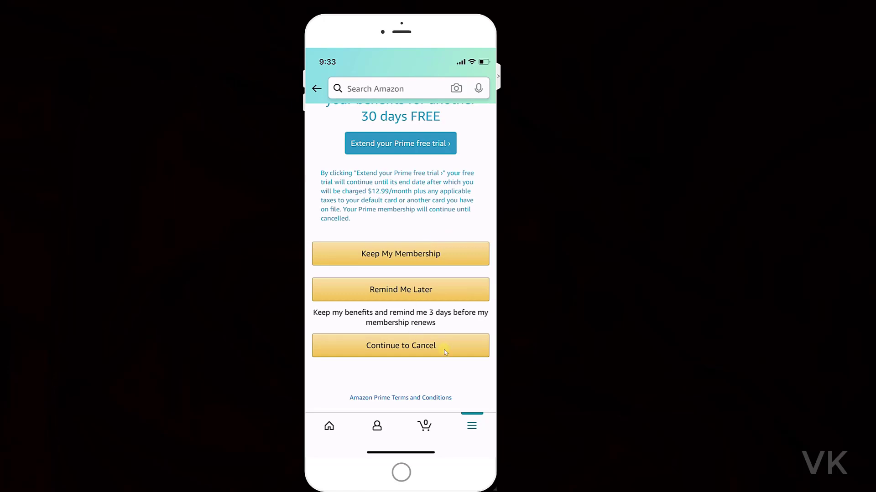
Continue to Cancel and confirm Cancel Membership so Prime ends on January 26, 2021.
left_click(400, 345)
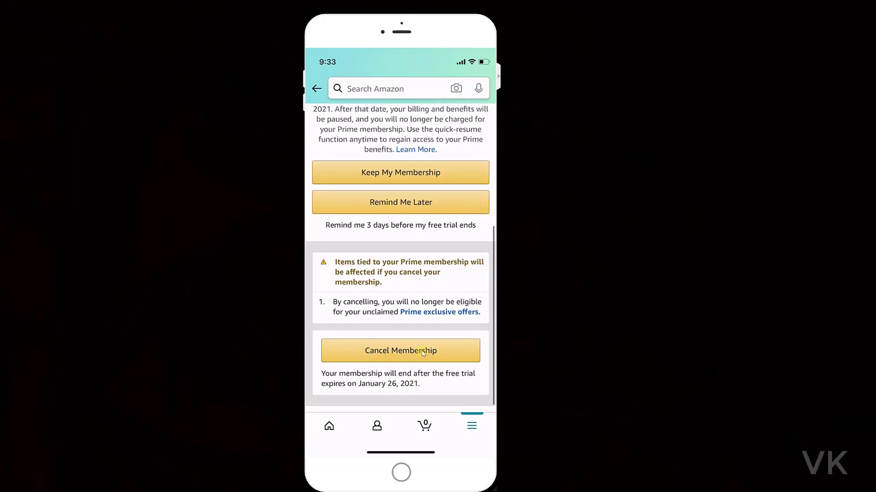
mouse_move(443, 352)
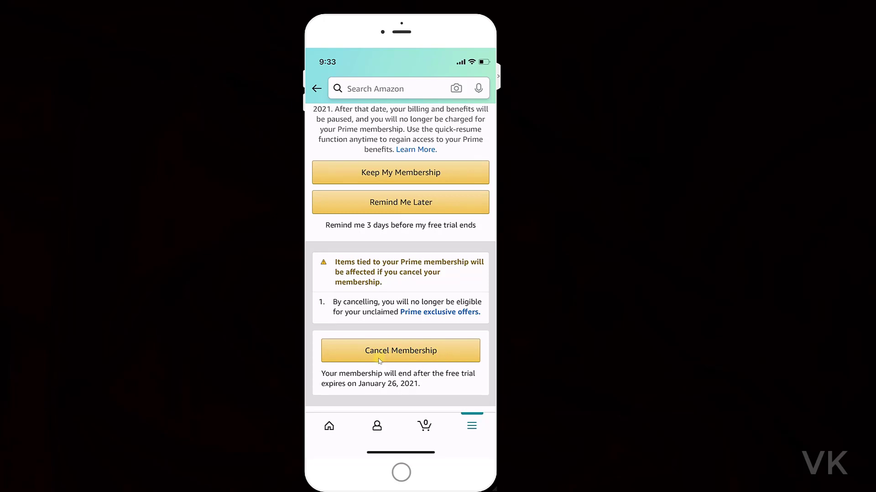
mouse_move(422, 361)
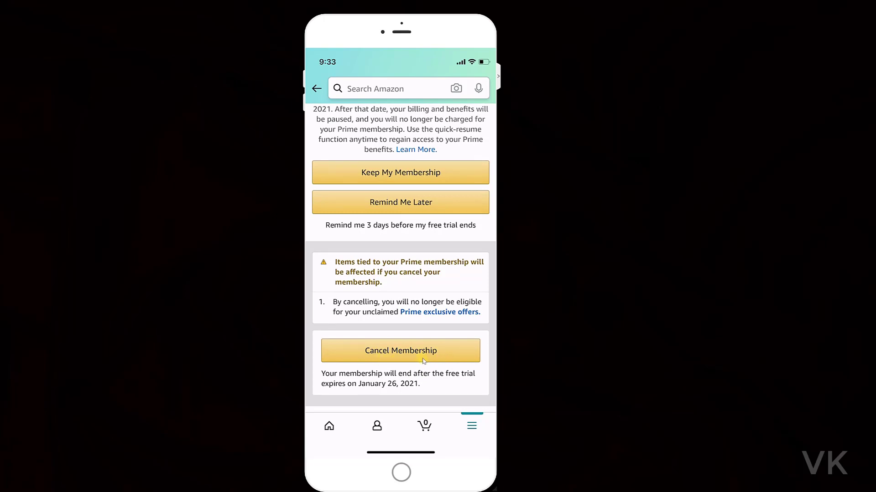
left_click(399, 351)
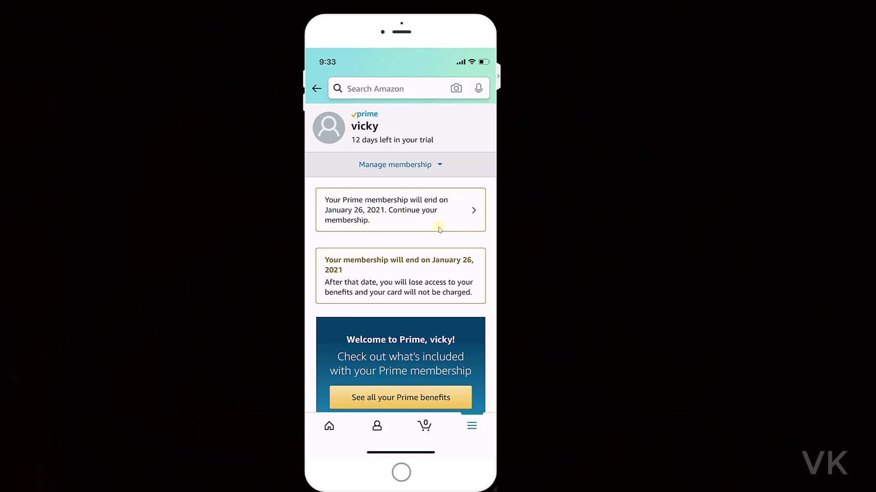
mouse_move(466, 212)
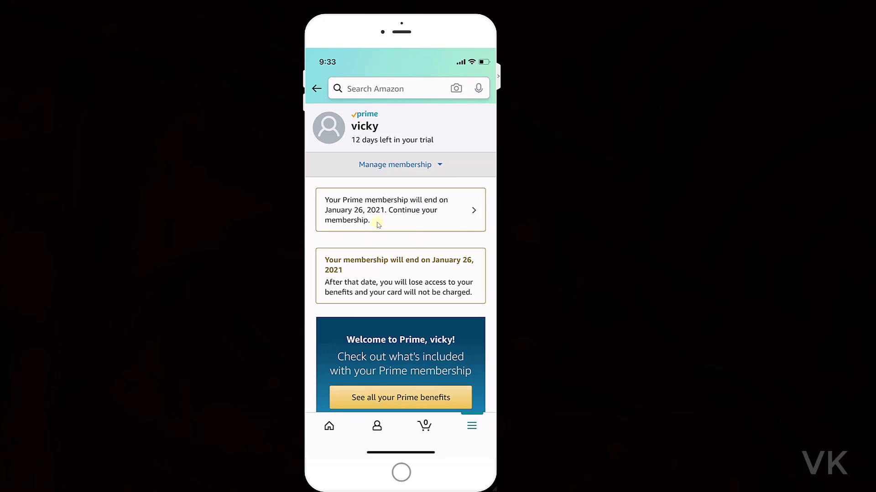
mouse_move(367, 257)
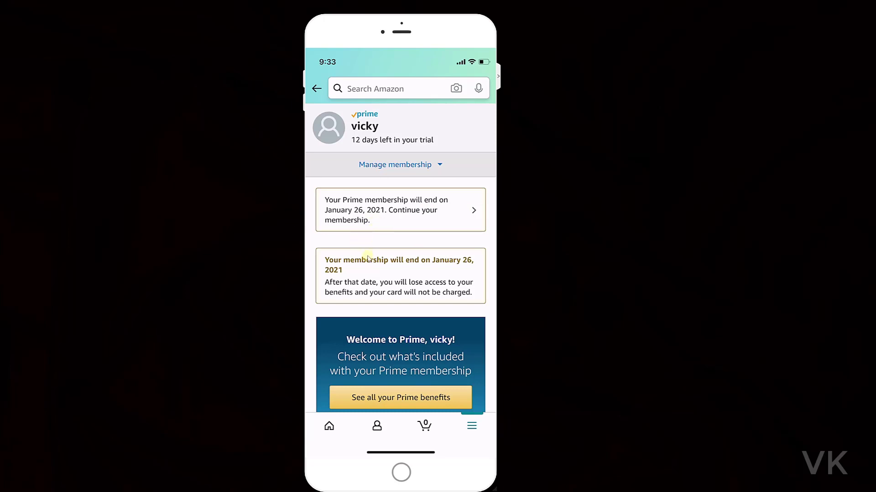
left_click(471, 426)
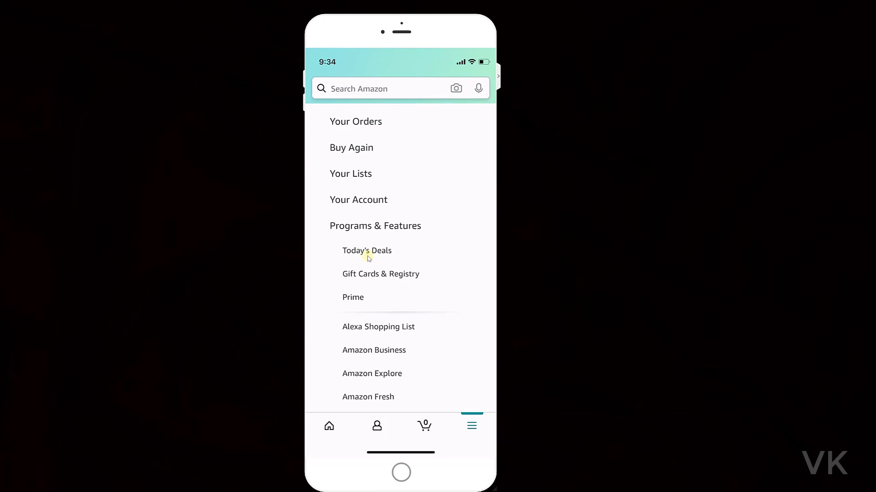
left_click(359, 200)
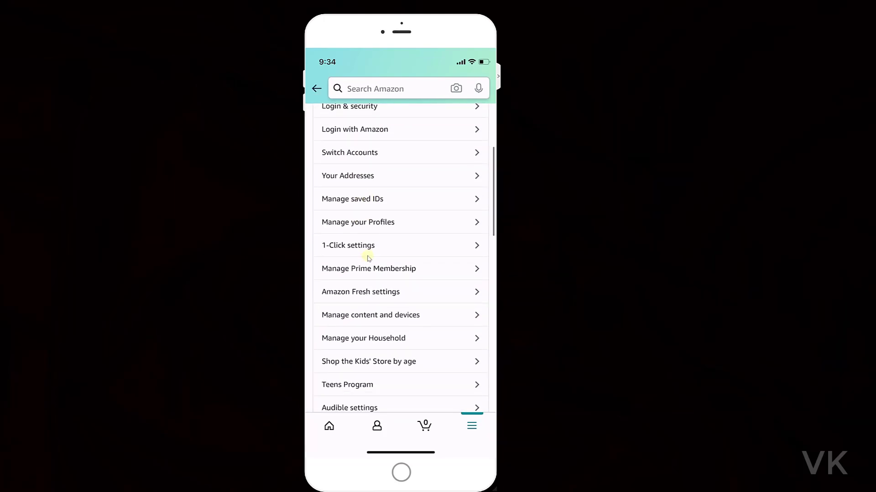
scroll("up", 3)
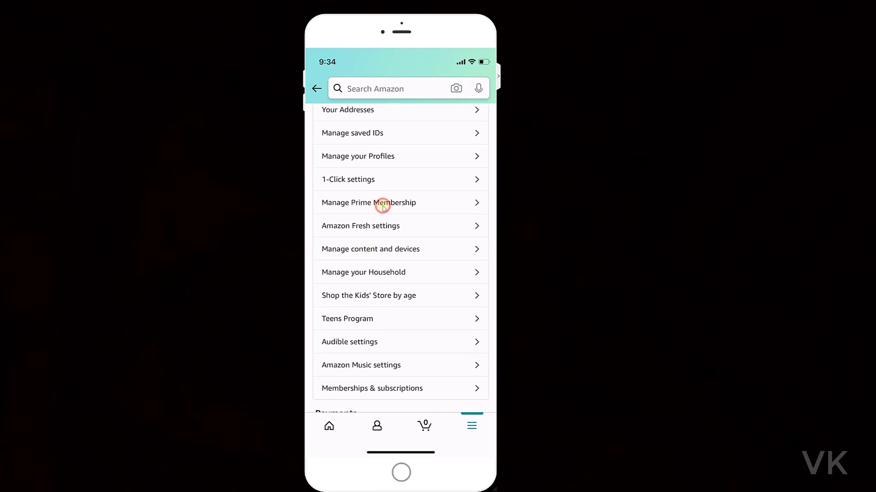
left_click(368, 202)
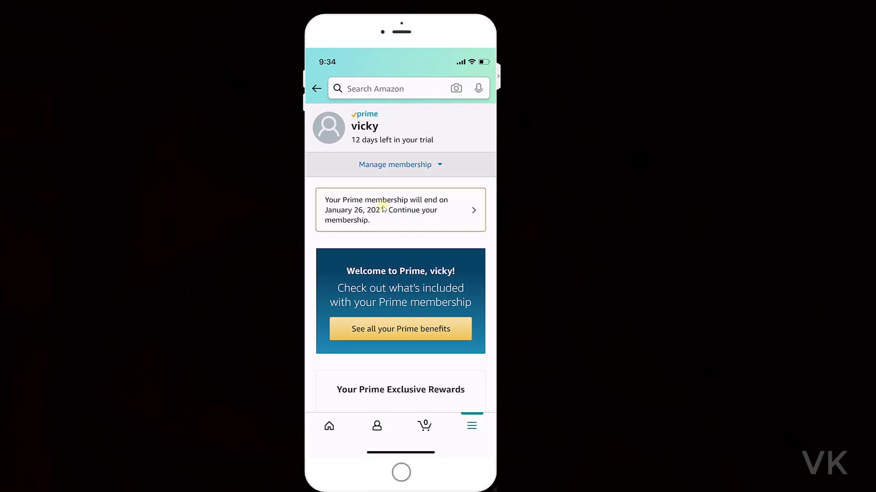
mouse_move(384, 221)
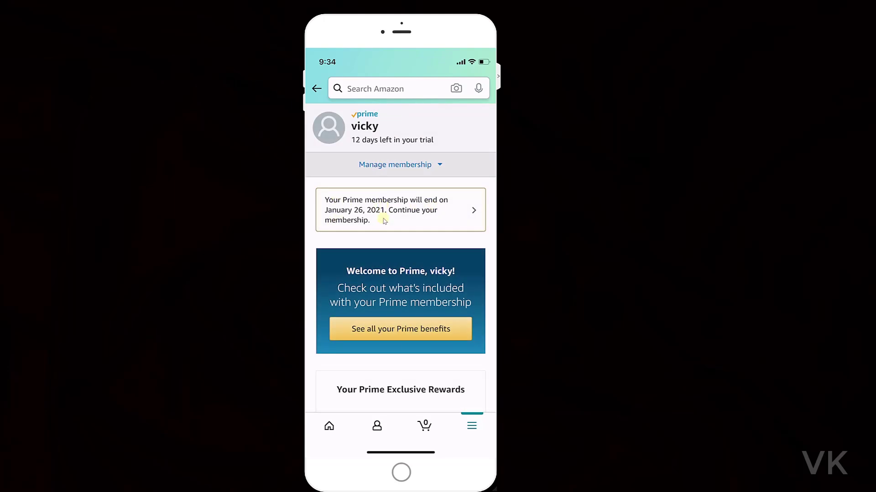
mouse_move(213, 479)
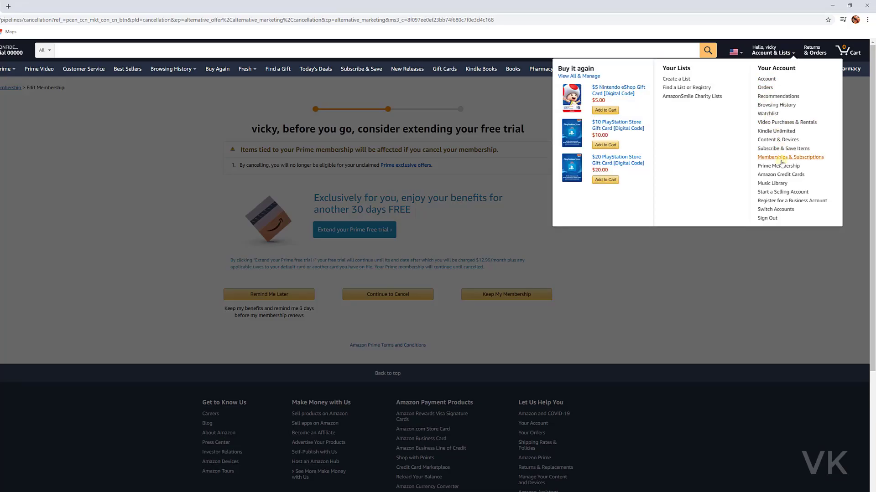
Open the Prime Membership page and highlight the 'Your Prime membership is expiring' notice.
left_click(777, 166)
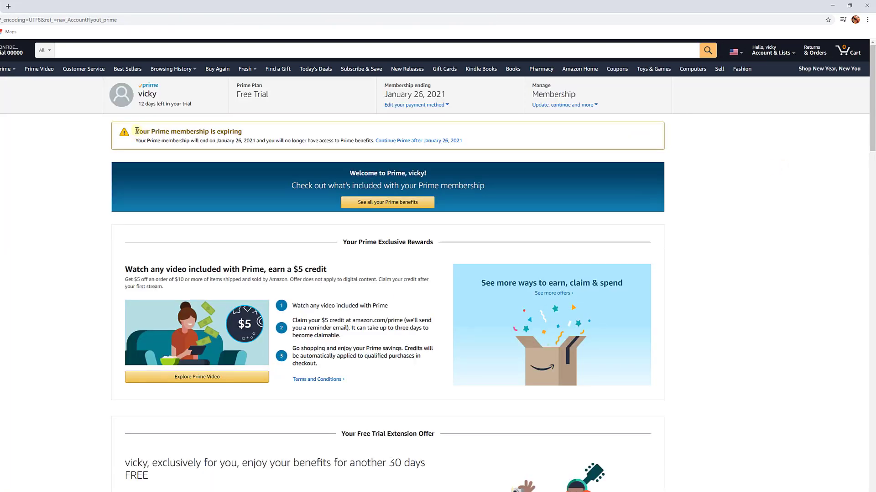
double_click(188, 132)
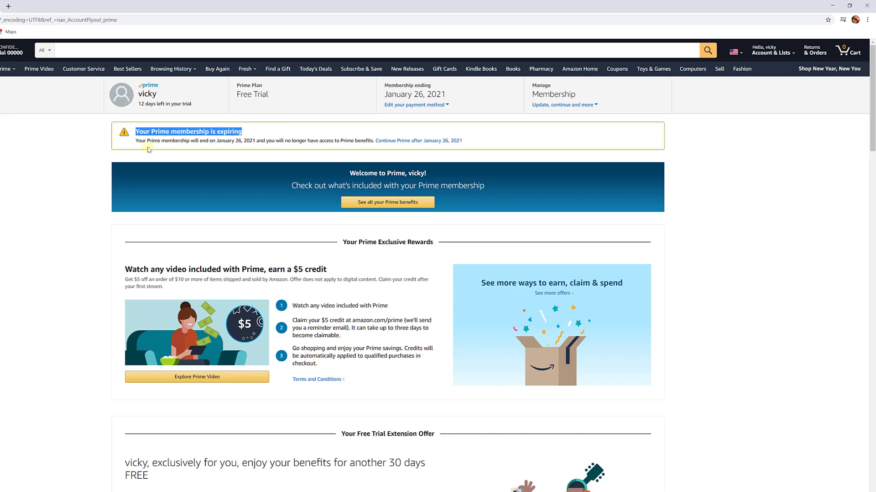
mouse_move(243, 151)
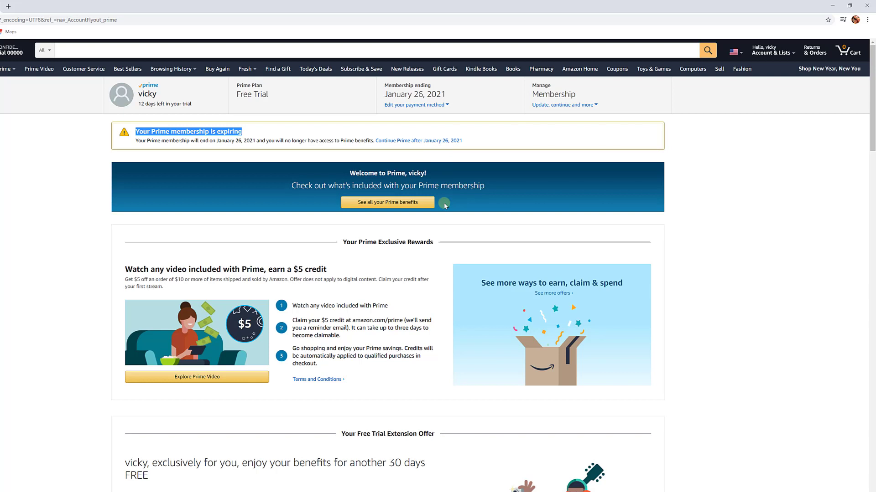
mouse_move(415, 128)
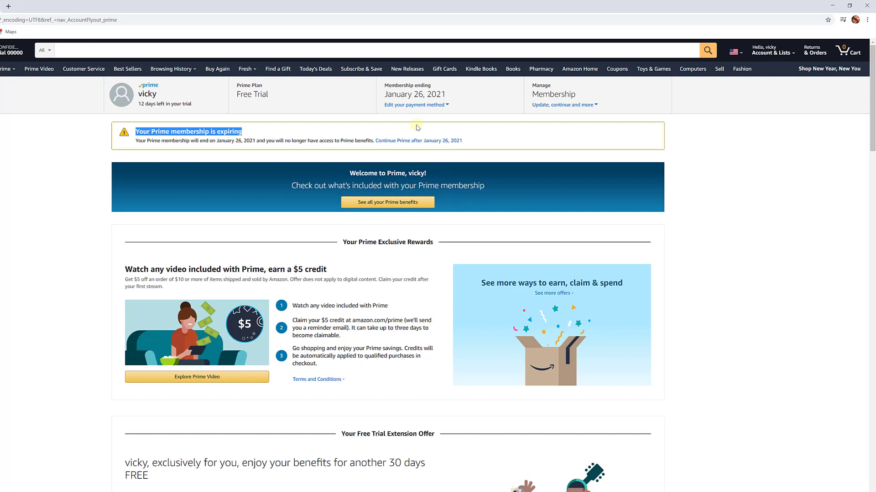